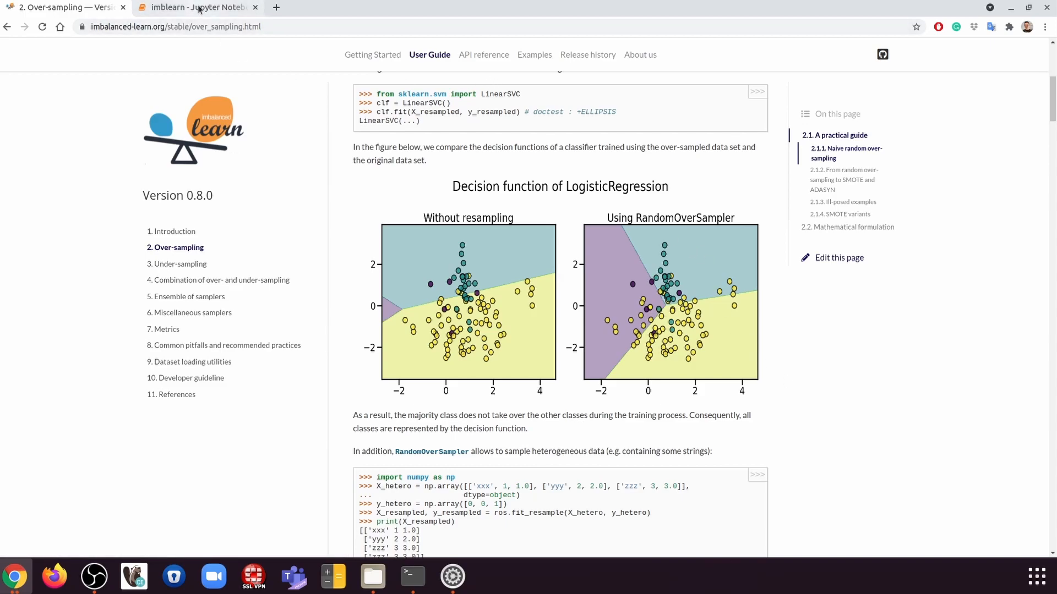
Switch from the over-sampling docs to the imblearn notebook tab in Chrome.
click(198, 8)
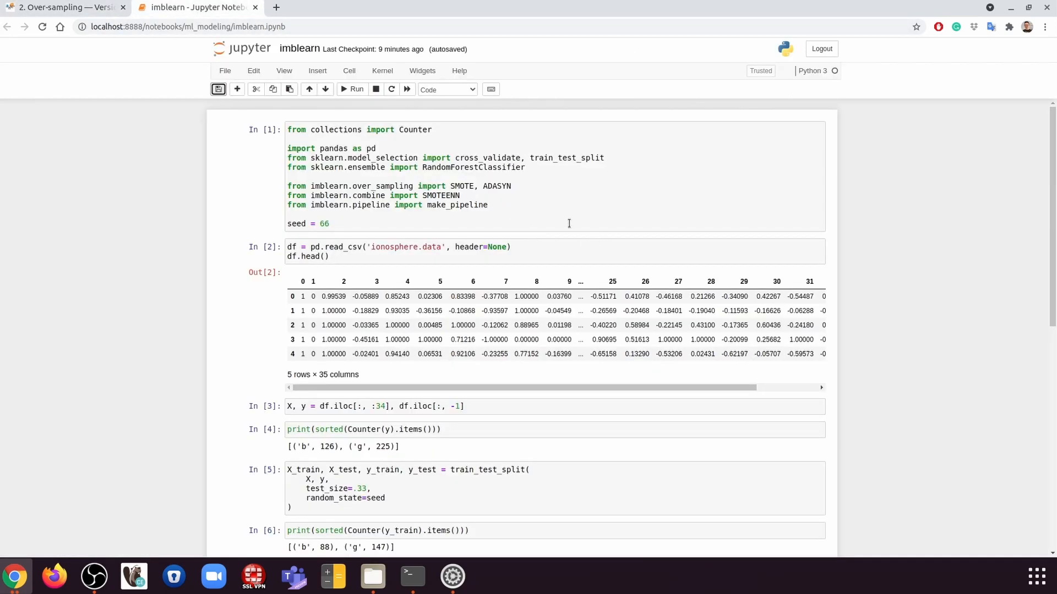
click(569, 223)
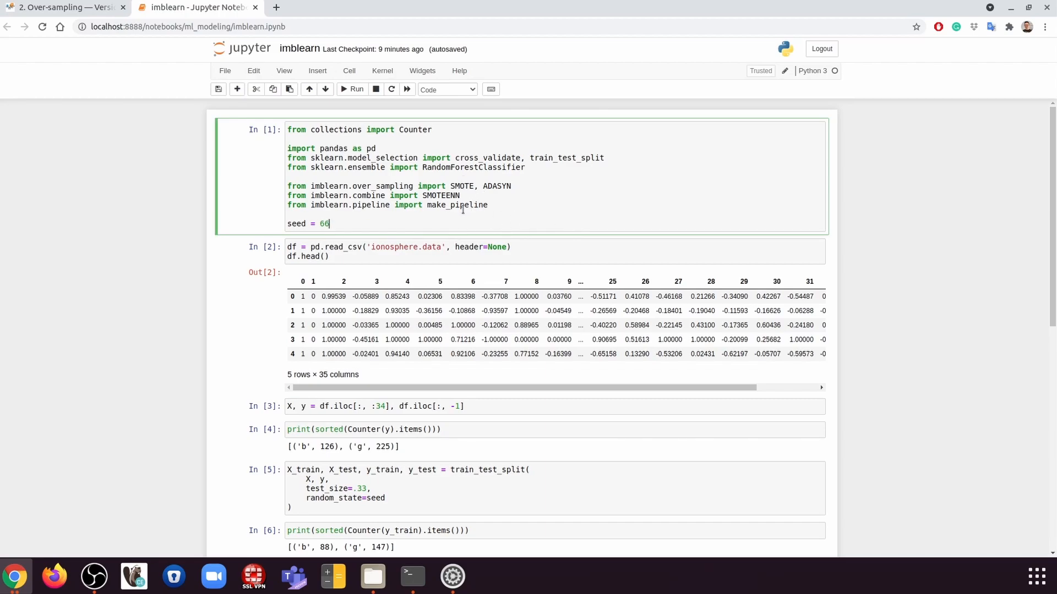
double_click(329, 186)
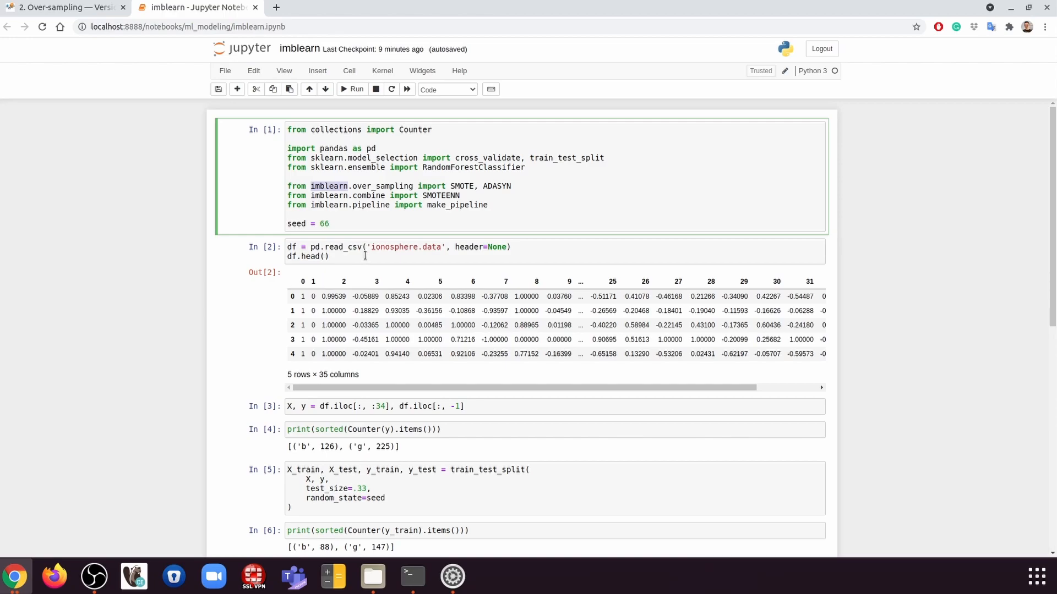
click(447, 256)
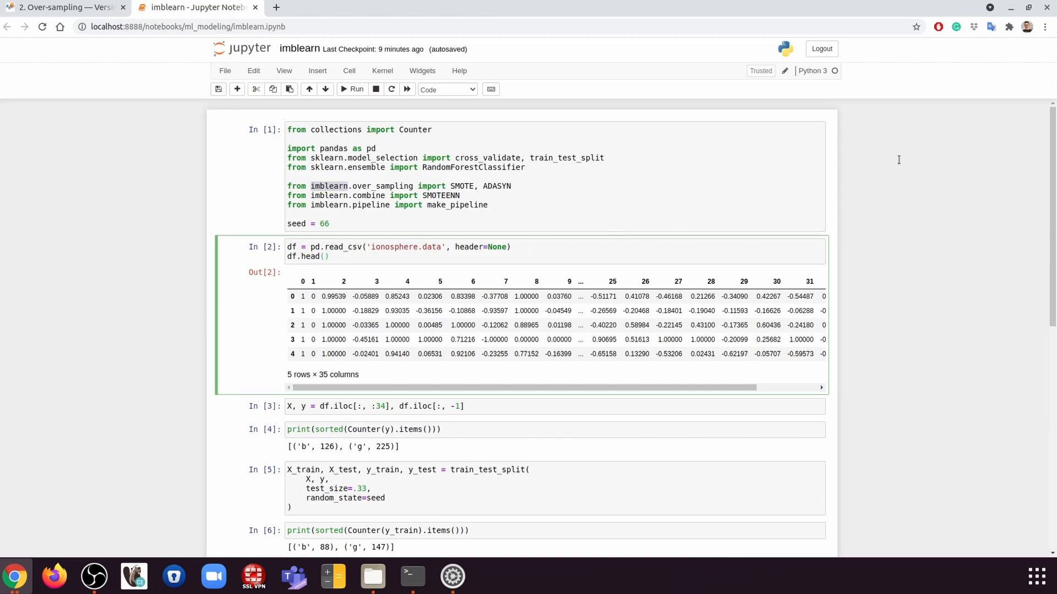
click(328, 257)
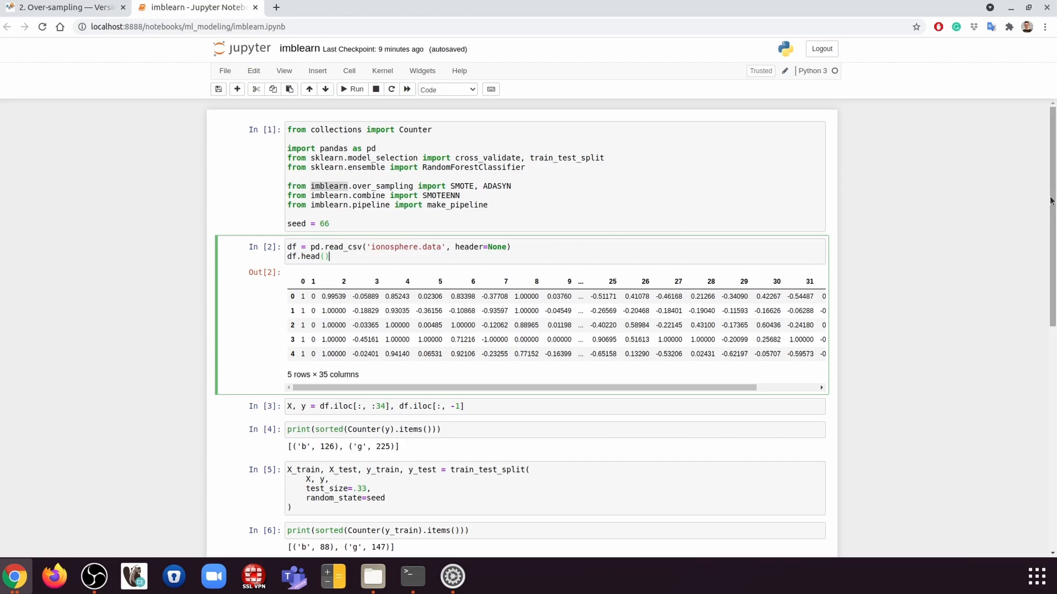
scroll(down, 3)
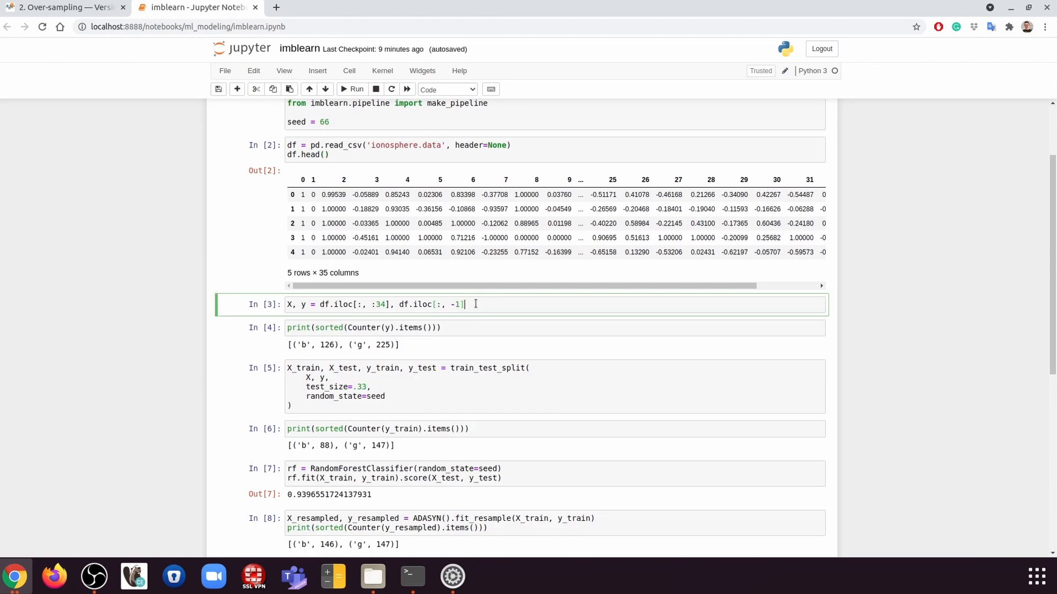
click(452, 328)
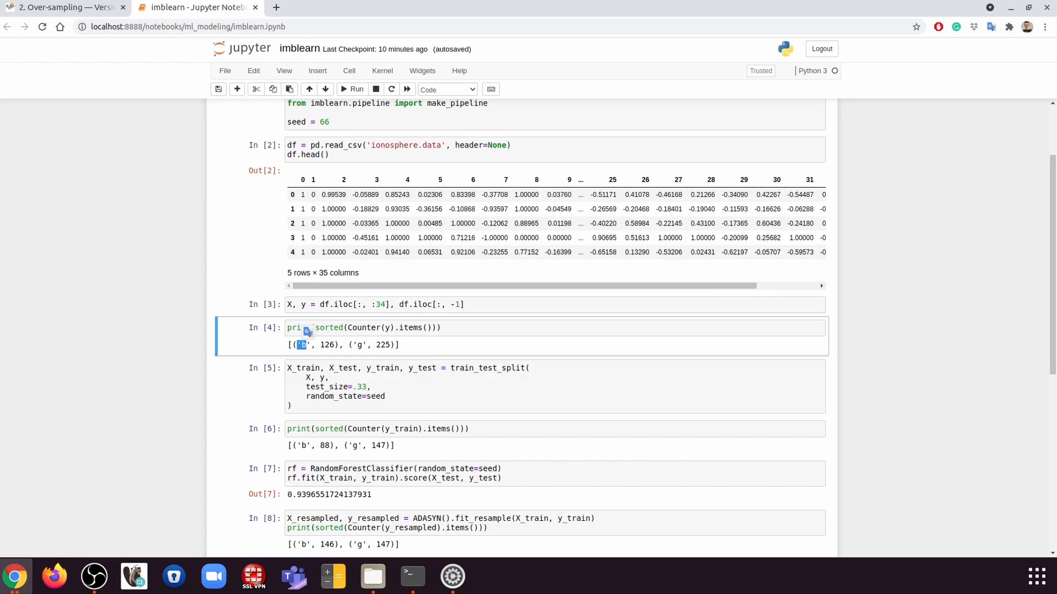
mouse_move(1044, 279)
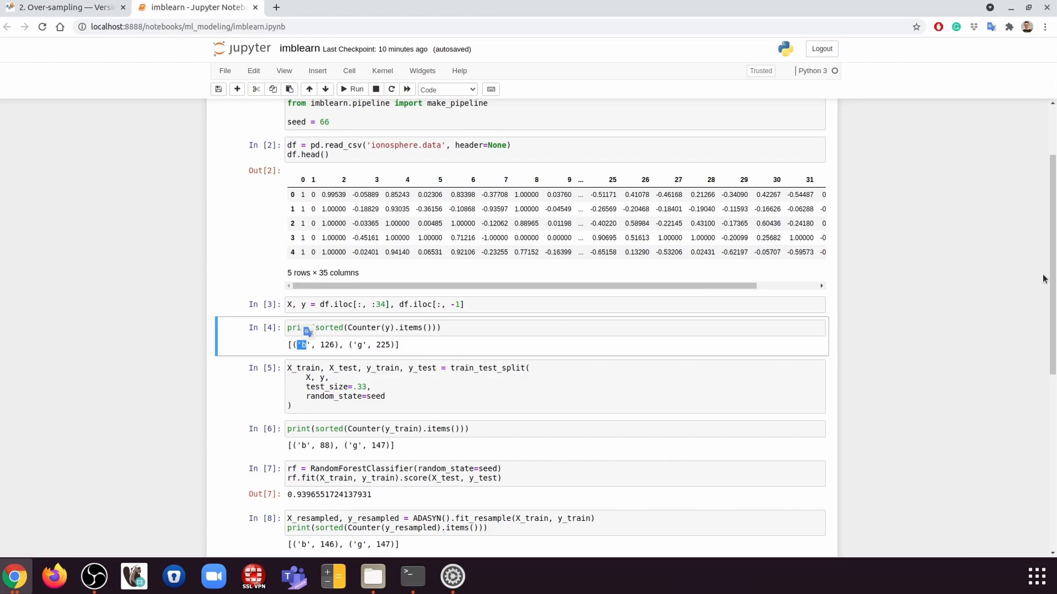
scroll(down, 3)
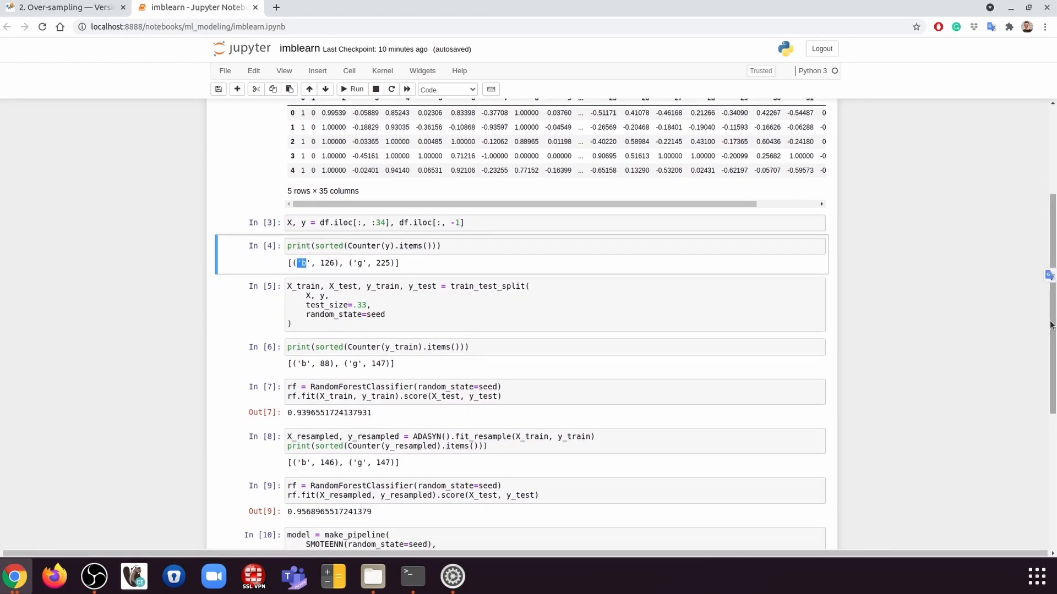
mouse_move(568, 275)
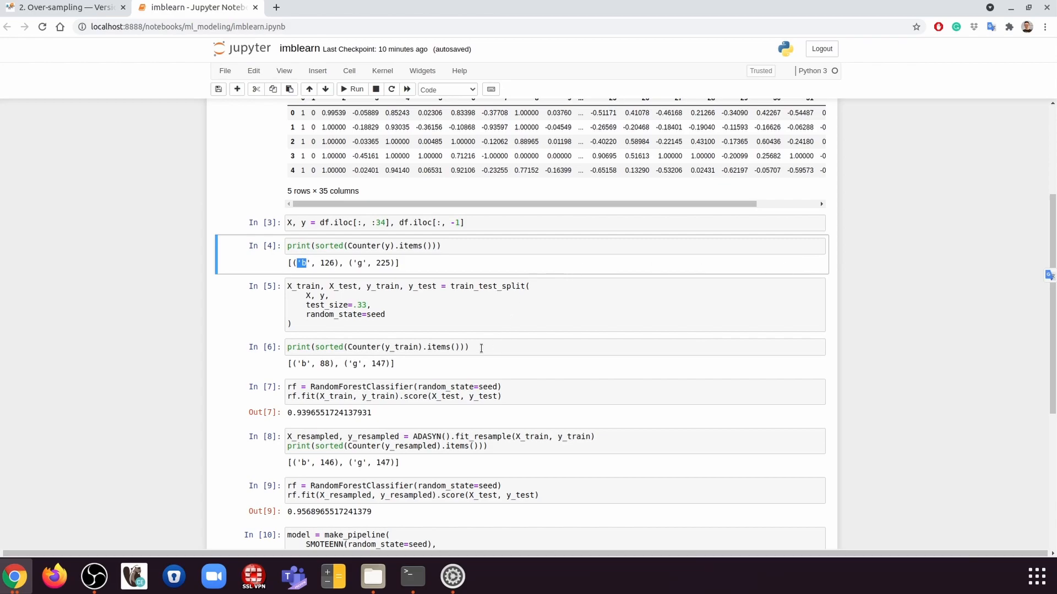
click(478, 347)
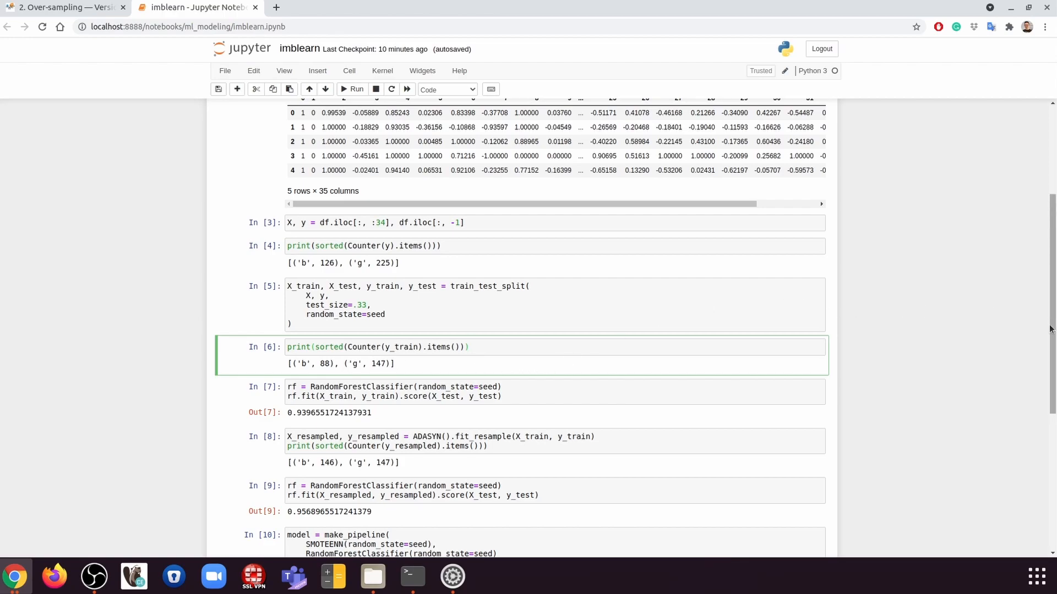
scroll(down, 3)
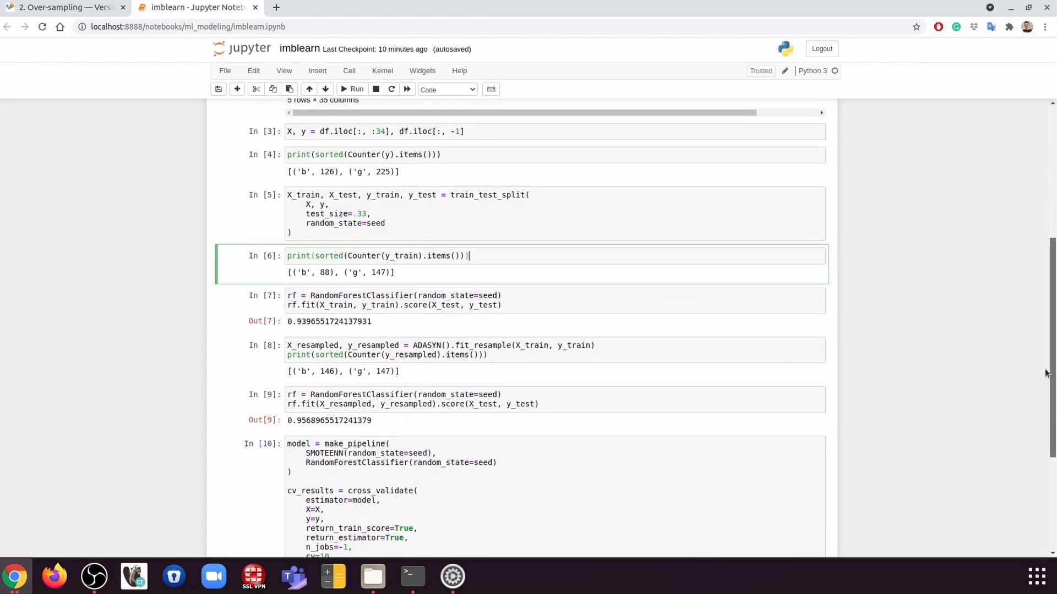
scroll(down, 3)
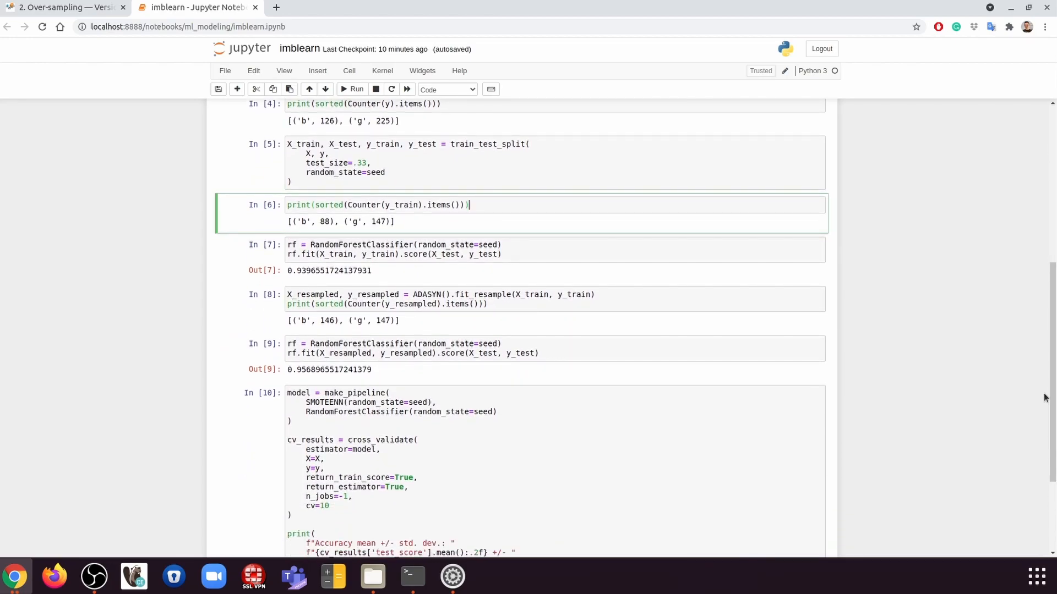
mouse_move(355, 246)
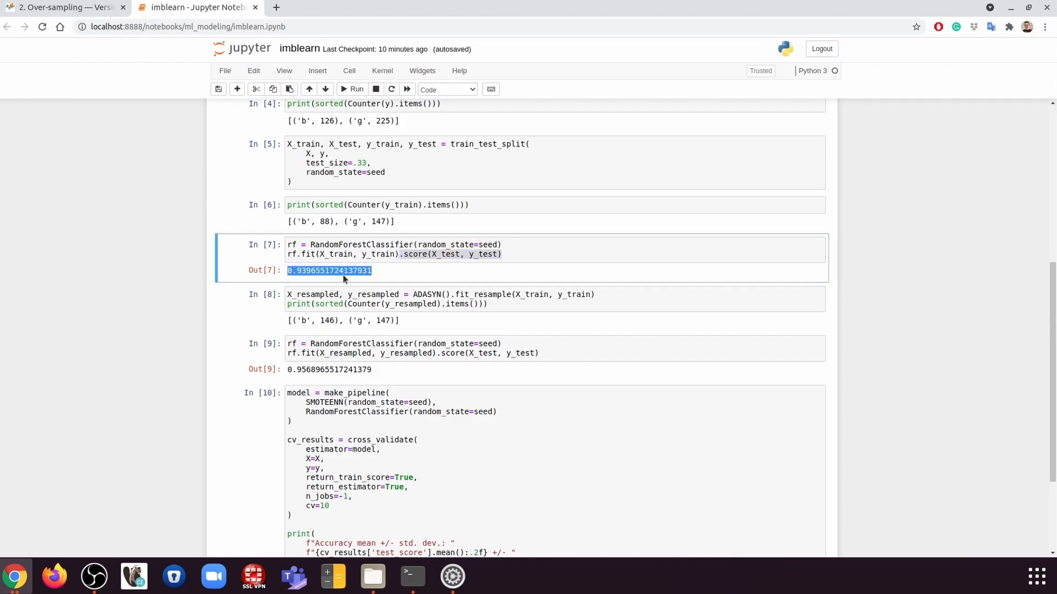
mouse_move(847, 300)
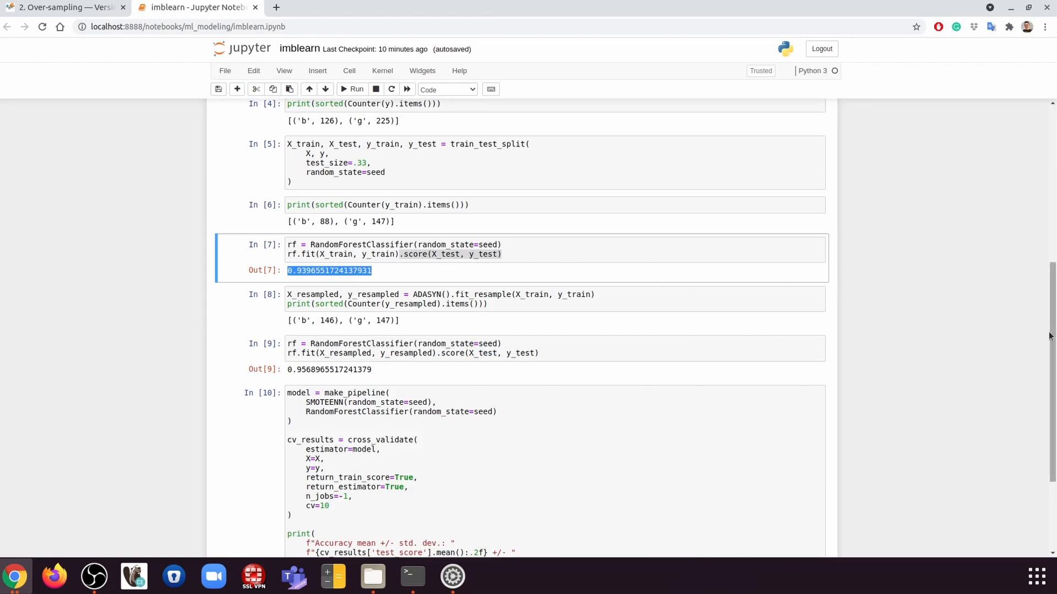
scroll(down, 3)
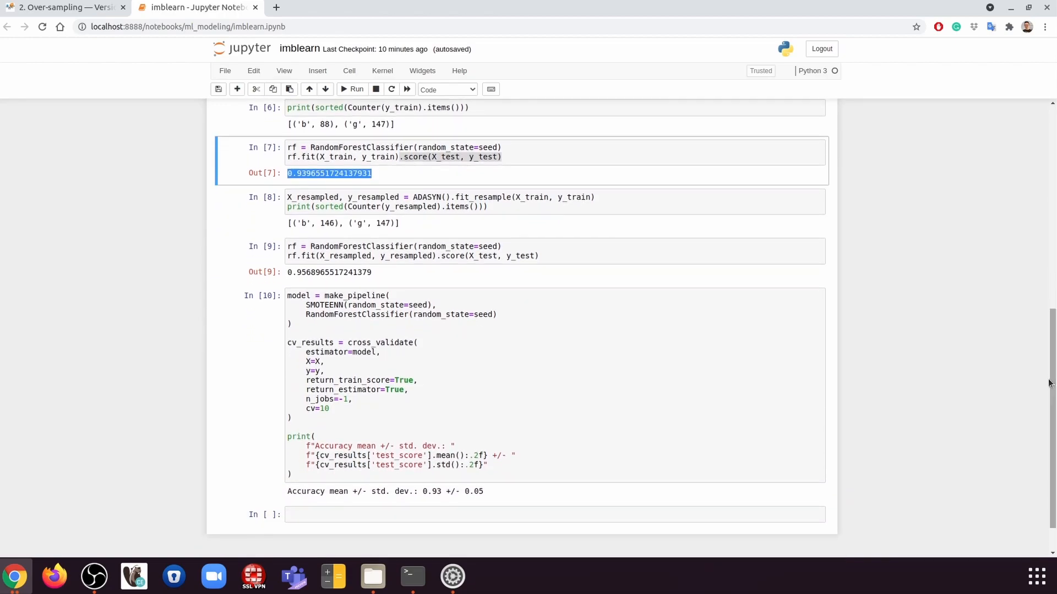
mouse_move(854, 290)
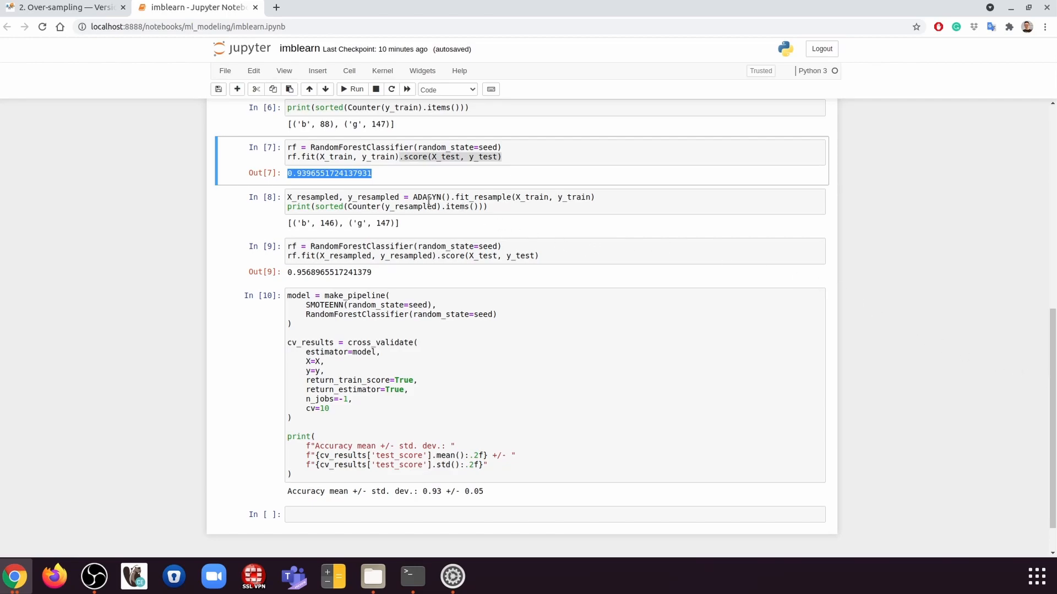
click(445, 207)
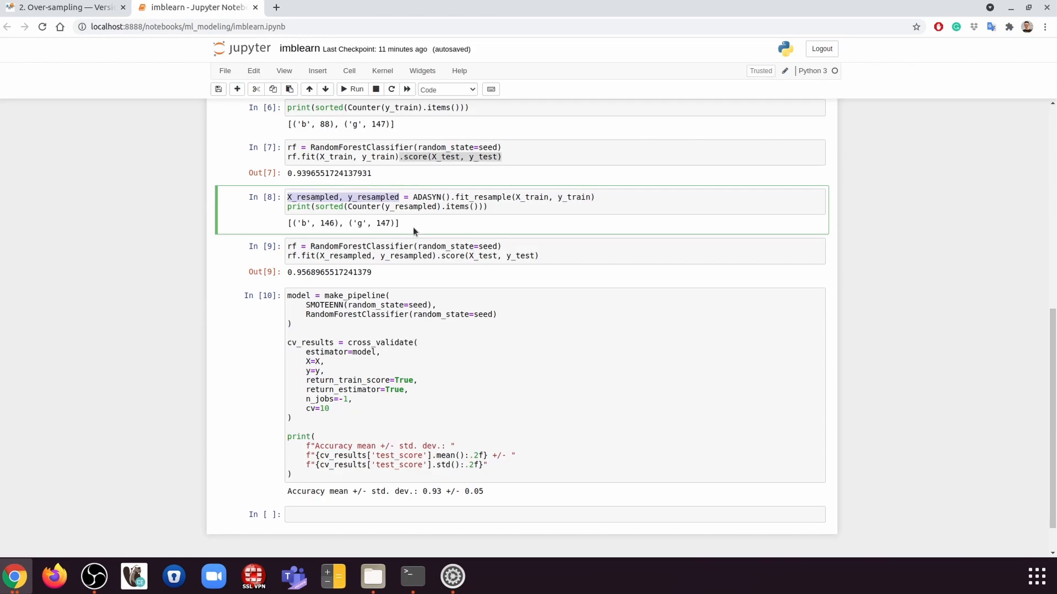
double_click(342, 222)
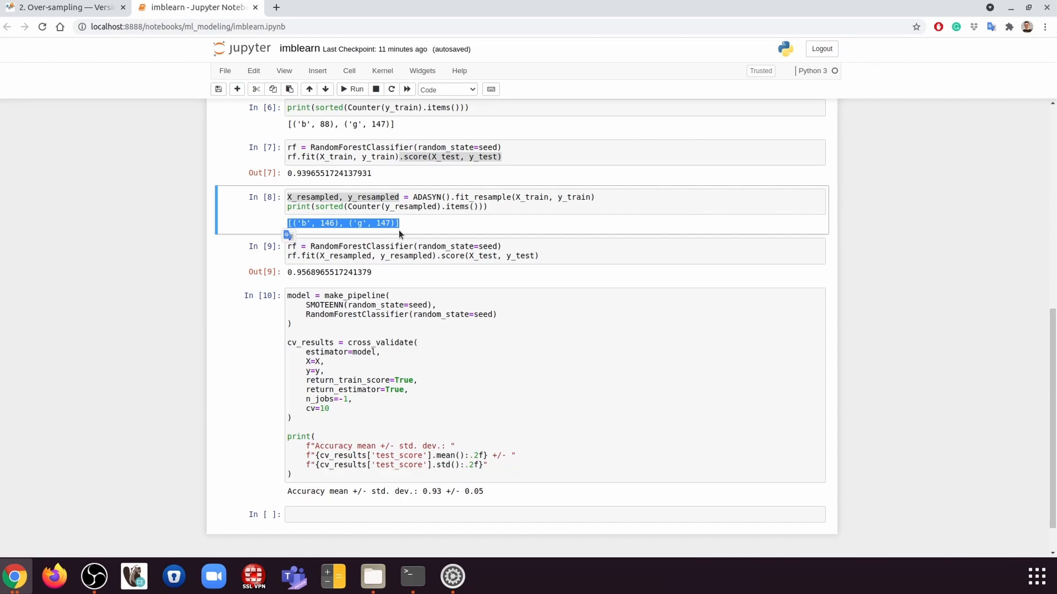
mouse_move(489, 238)
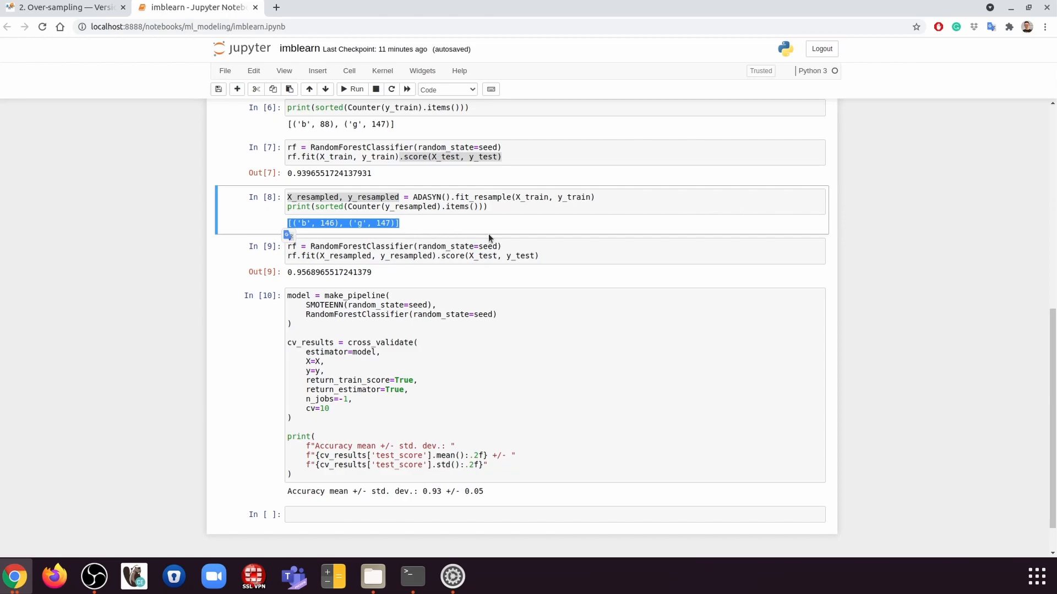
mouse_move(416, 241)
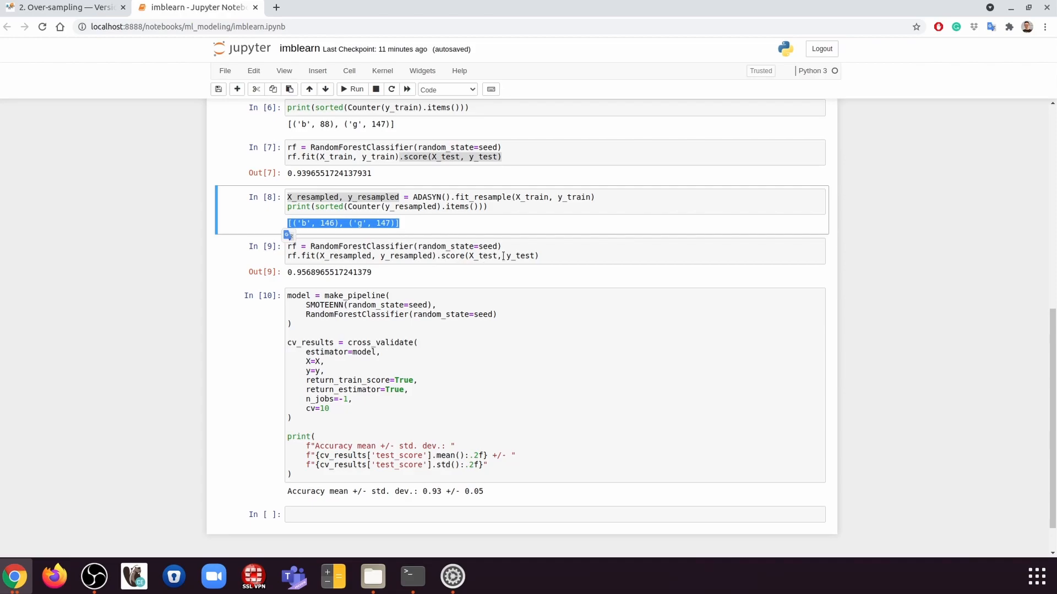
click(393, 251)
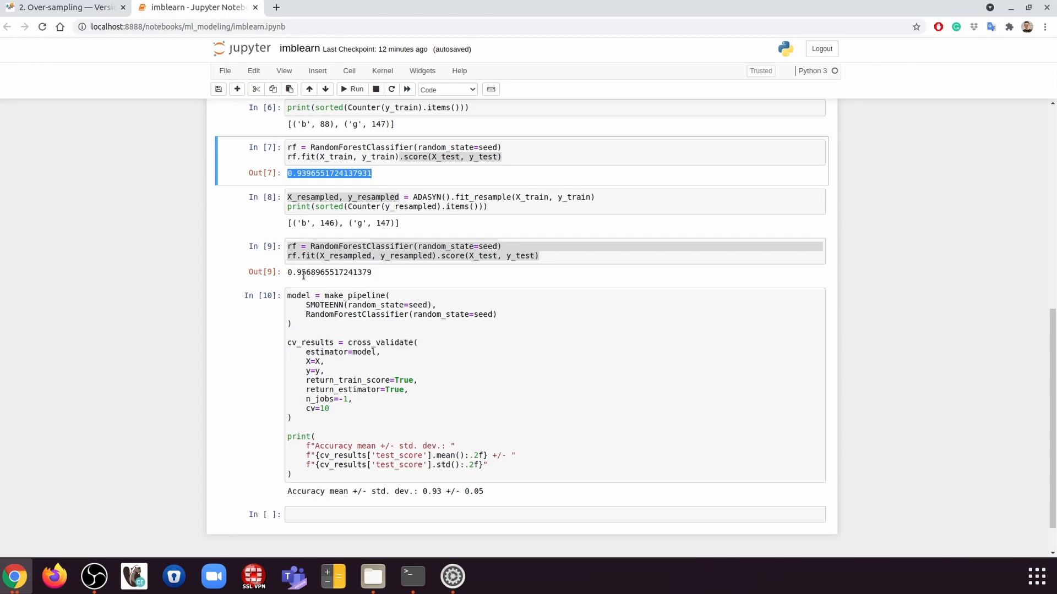
mouse_move(345, 189)
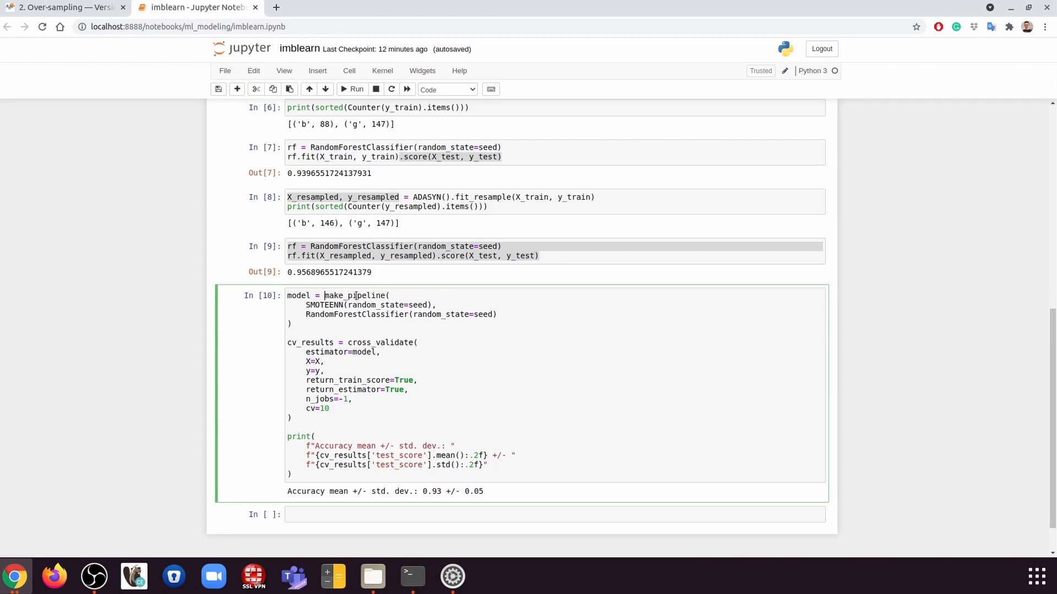
double_click(354, 295)
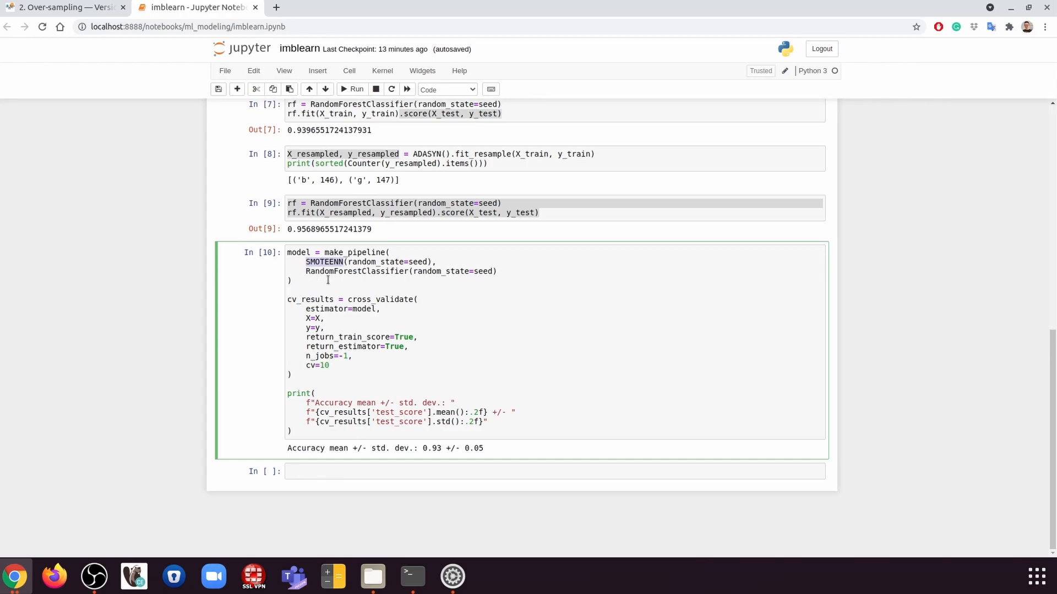
mouse_move(369, 320)
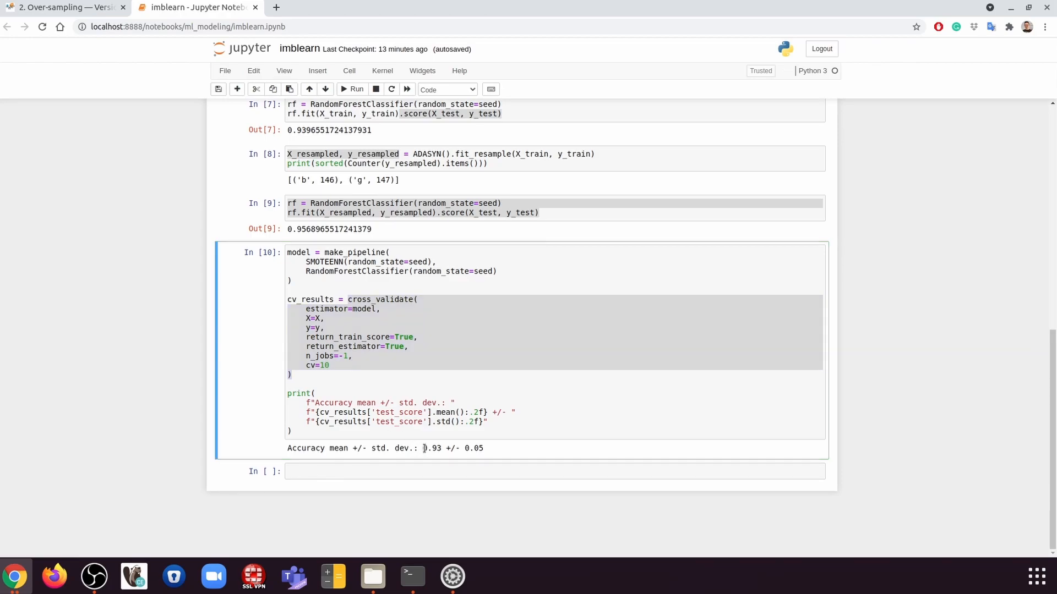
drag(423, 448, 483, 448)
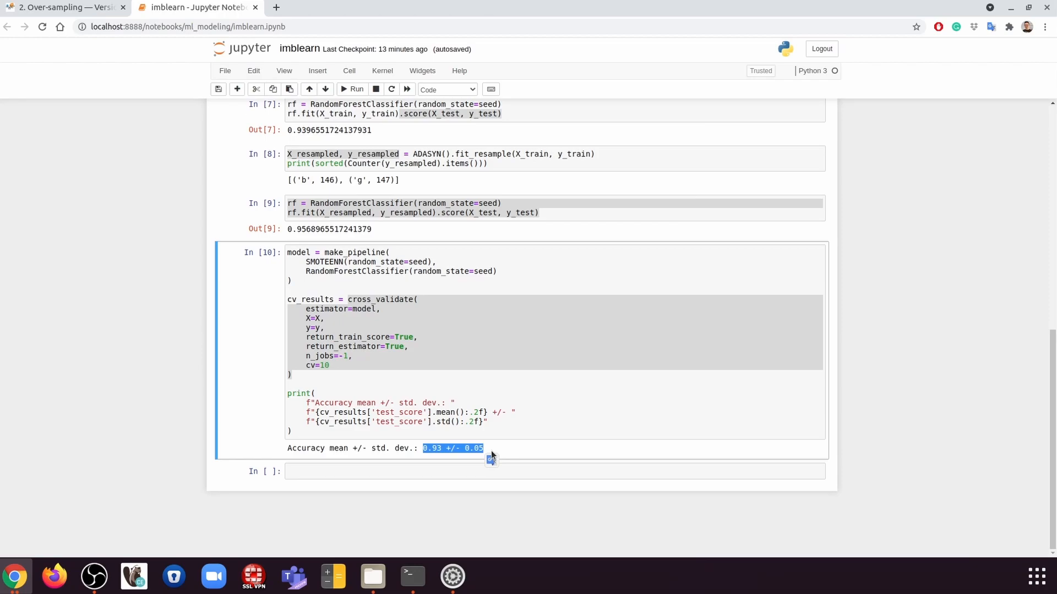
mouse_move(350, 337)
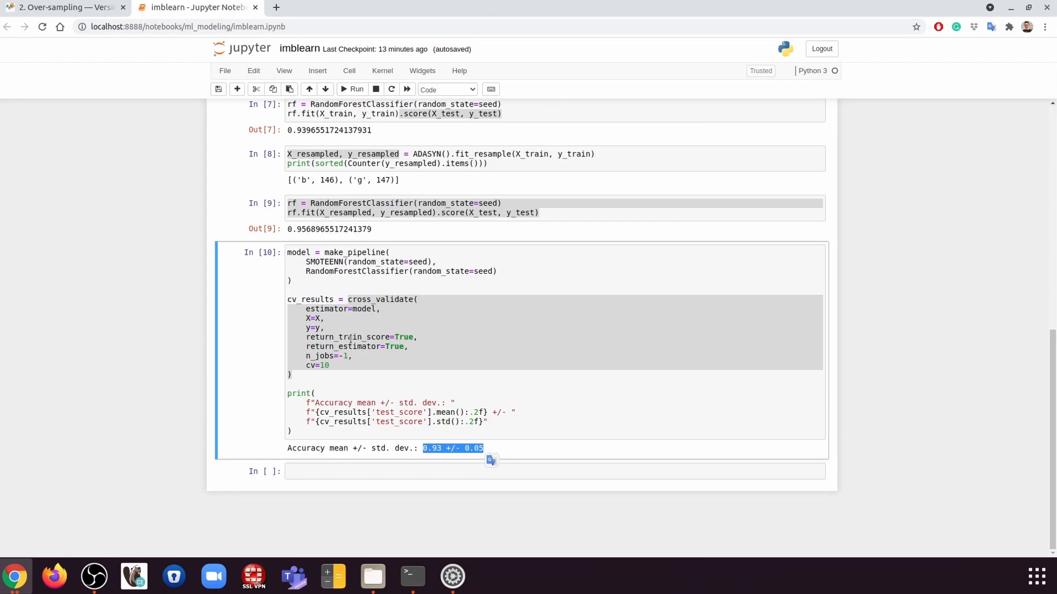